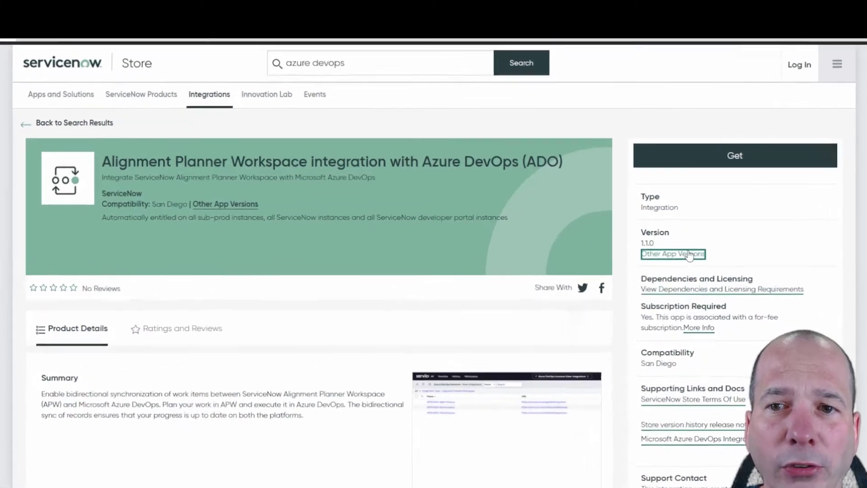
- Choose Azure DevOps from the Import Planning Items from External Systems options
{"action": "left_click", "coordinate": [672, 254]}
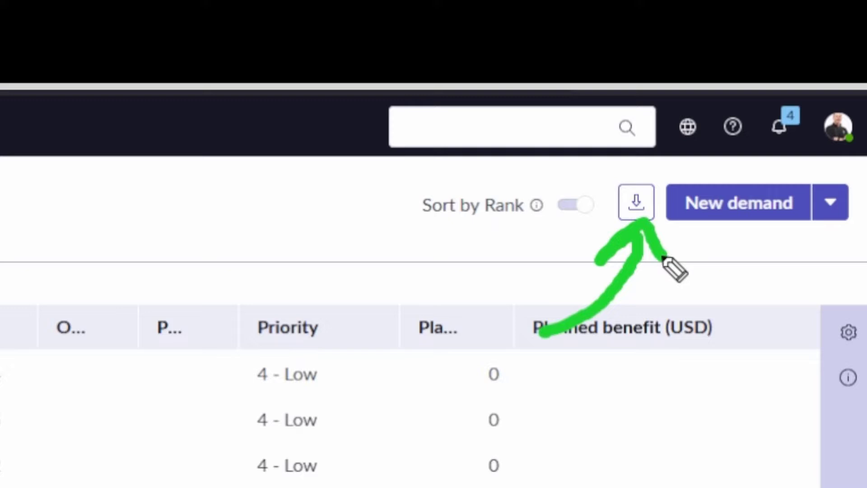
{"action": "mouse_move", "coordinate": [636, 201]}
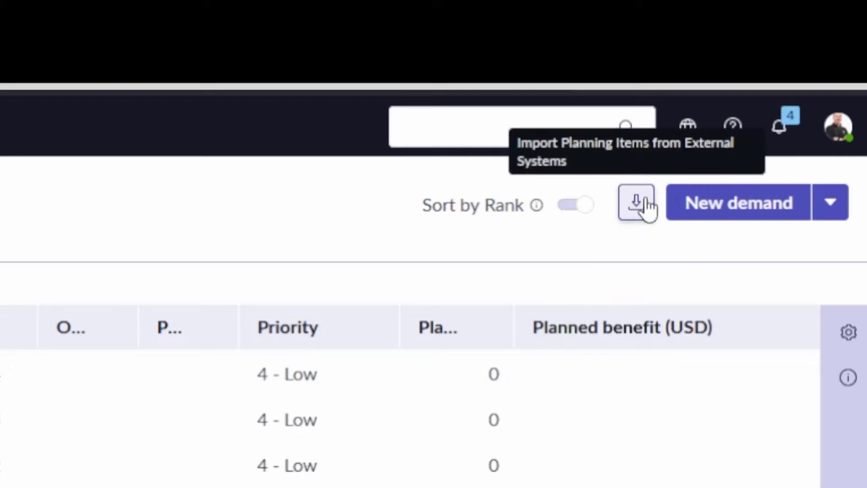
{"action": "left_click", "coordinate": [635, 202]}
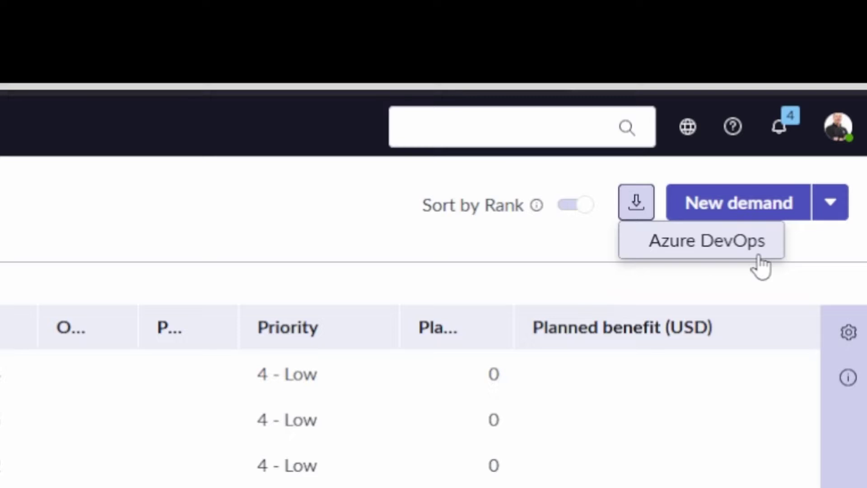
{"action": "left_click", "coordinate": [701, 240]}
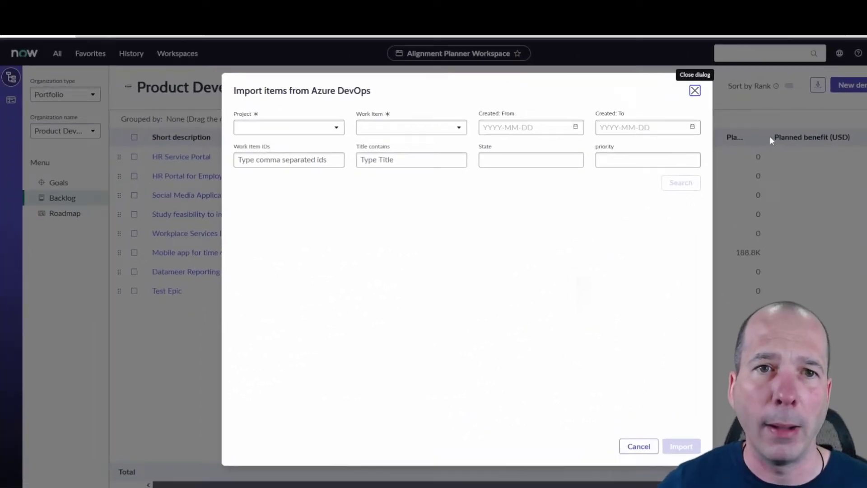
- Select the San Diego Showcase (svs7) project and search it for epics to import
{"action": "left_click", "coordinate": [287, 128]}
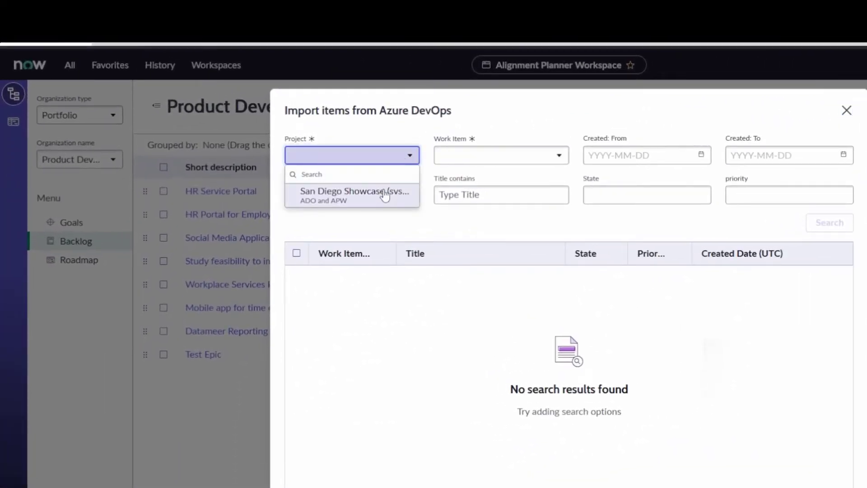
{"action": "left_click", "coordinate": [354, 194]}
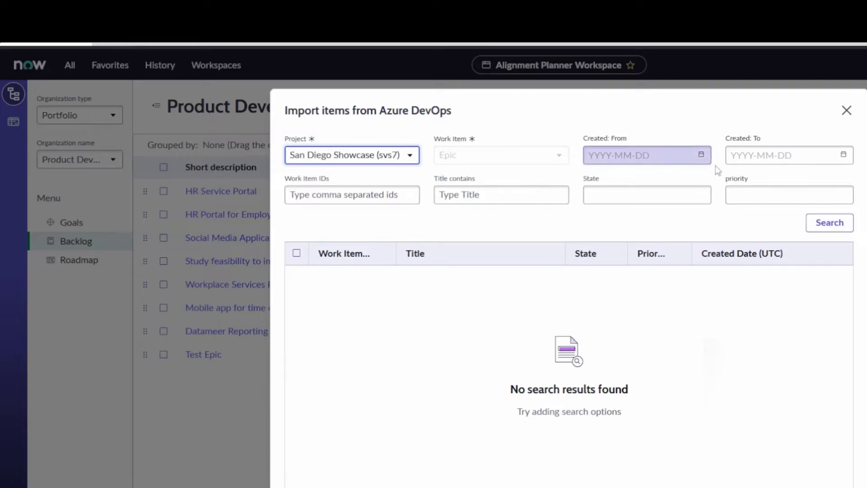
{"action": "left_click", "coordinate": [790, 154]}
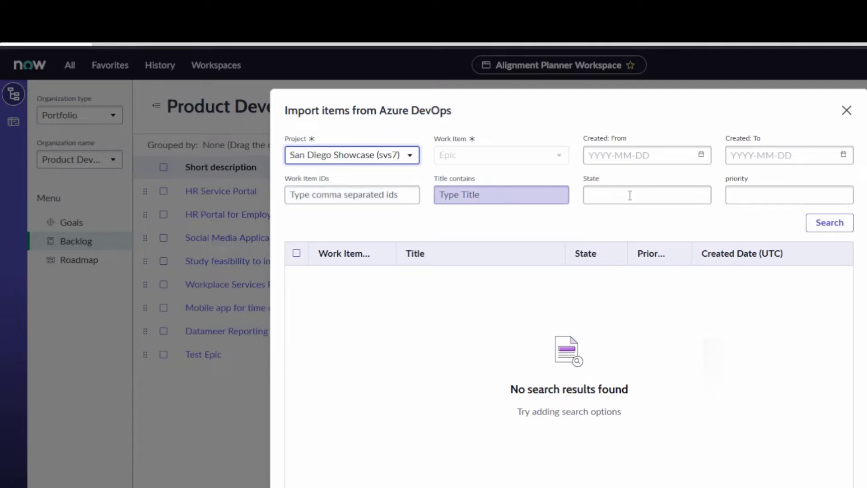
{"action": "left_click", "coordinate": [829, 223]}
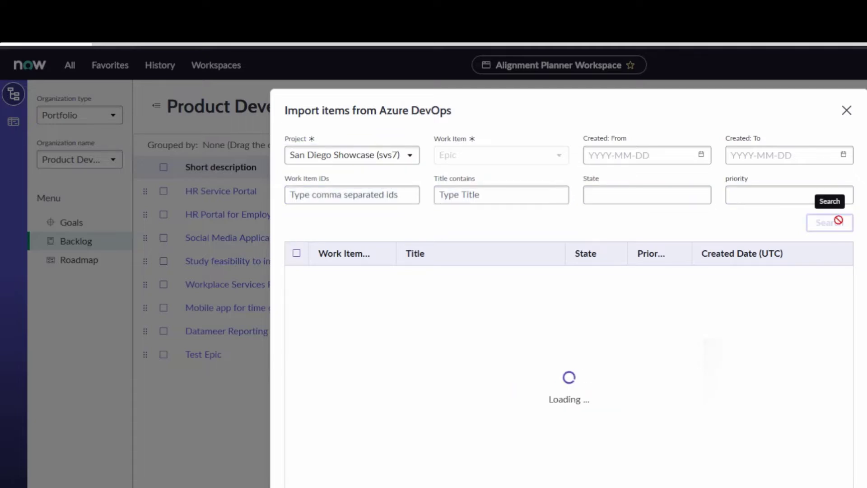
{"action": "left_click", "coordinate": [829, 222]}
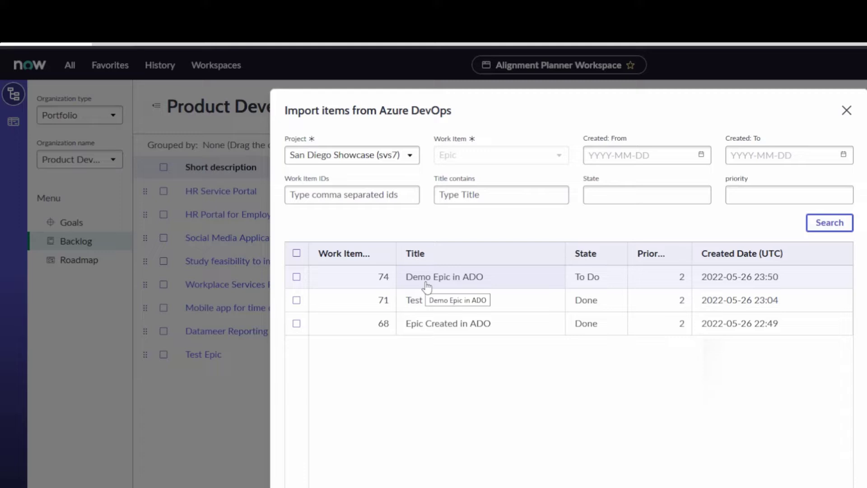
{"action": "mouse_move", "coordinate": [430, 287]}
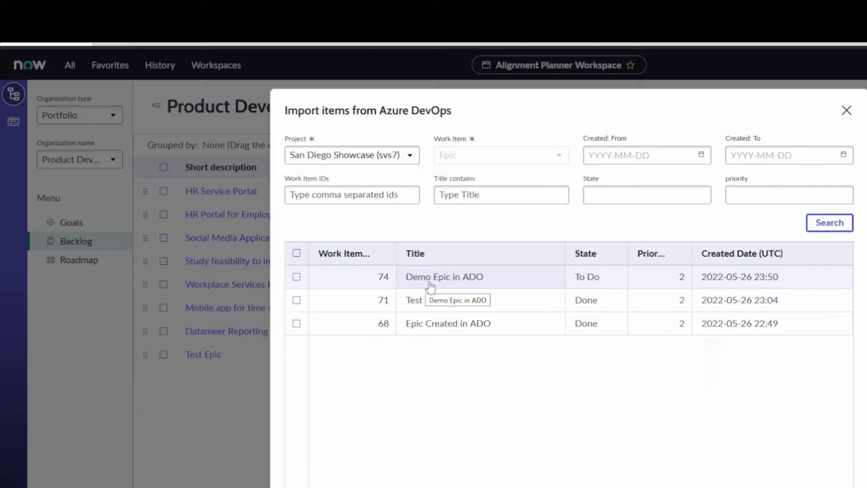
- Import the Demo Epic in ADO epic into the backlog
{"action": "left_click", "coordinate": [296, 276]}
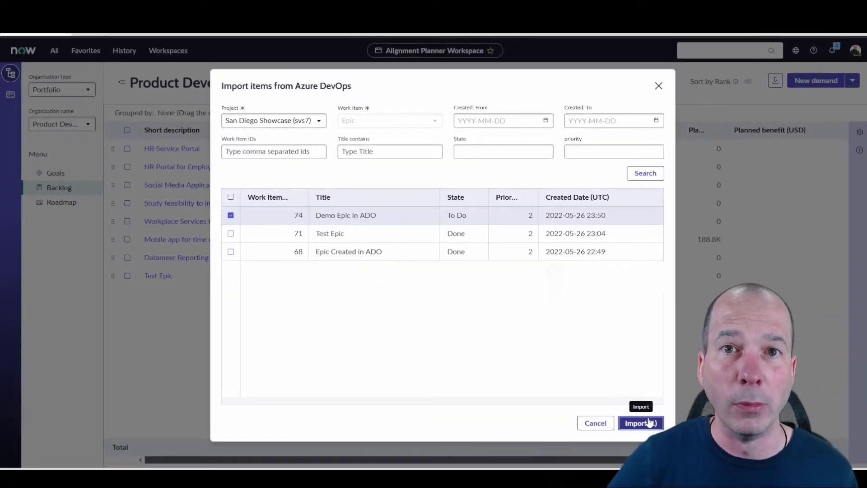
{"action": "left_click", "coordinate": [639, 423]}
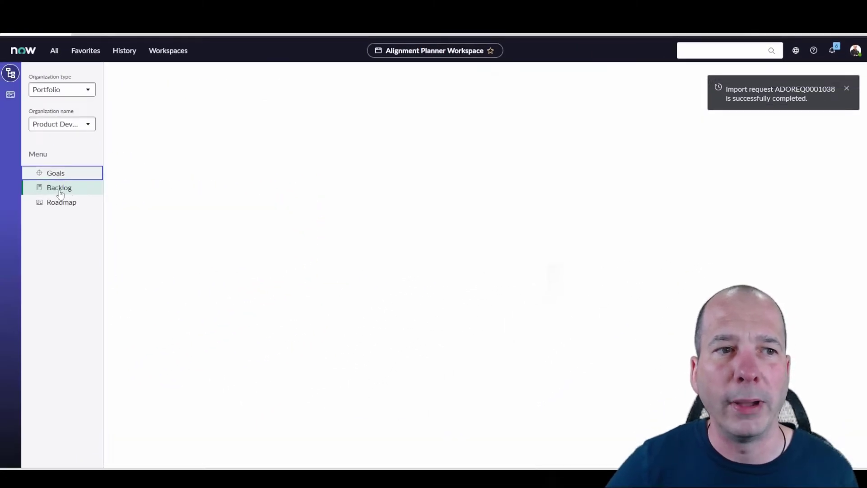
- Go back to the backlog and find Demo Epic in ADO at the bottom of the list
{"action": "left_click", "coordinate": [58, 187]}
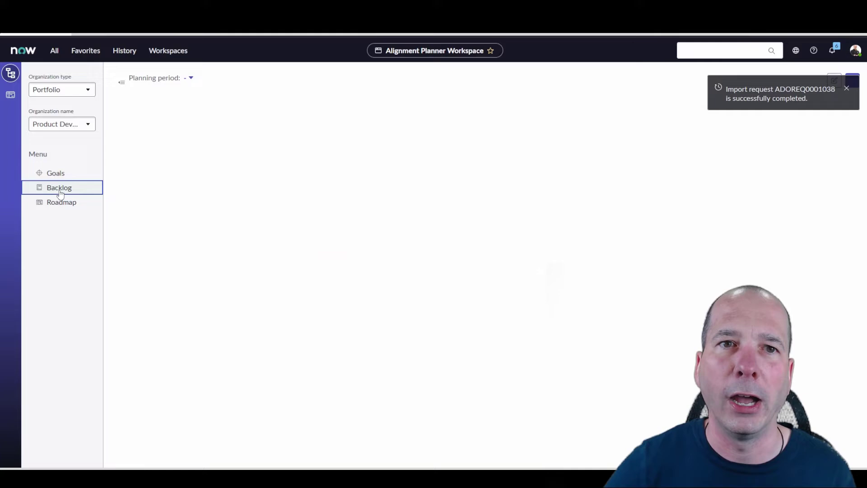
{"action": "left_click", "coordinate": [60, 187]}
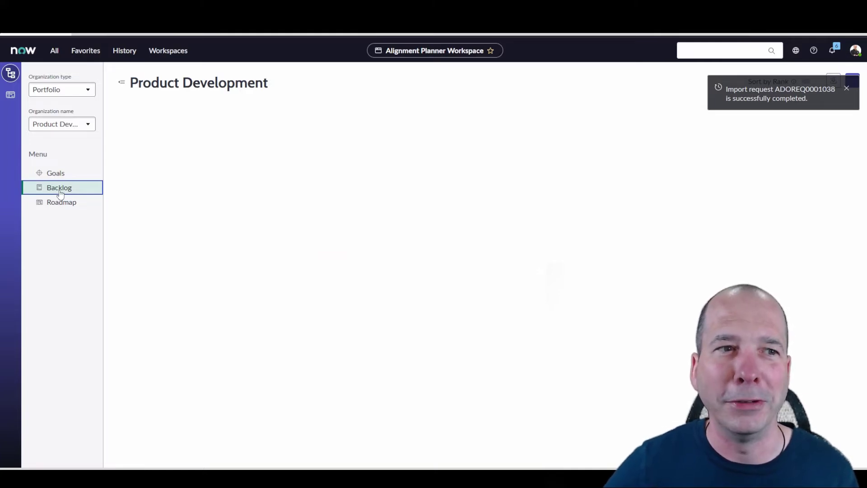
{"action": "left_click", "coordinate": [59, 188]}
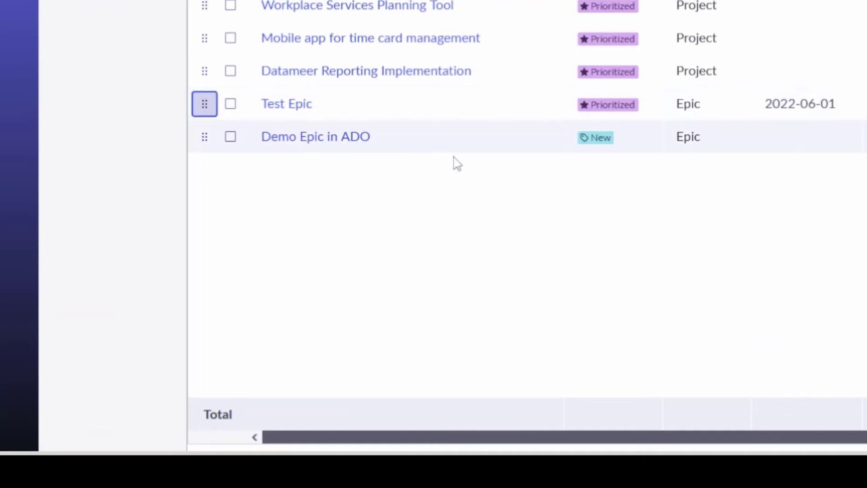
{"action": "left_click_drag", "start_coordinate": [204, 104], "coordinate": [204, 137]}
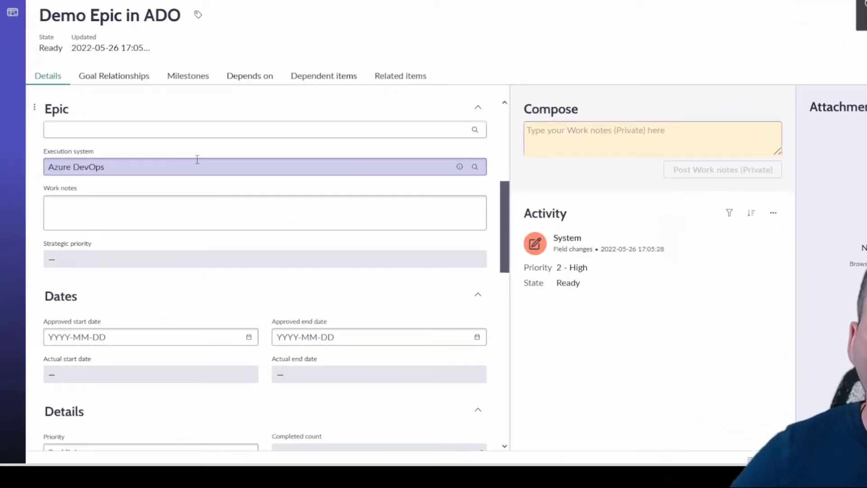
- Set approved start date 2022-06-01 and approved end date 2022-12-31 via the calendars
{"action": "scroll", "scroll_direction": "down", "scroll_amount": 3}
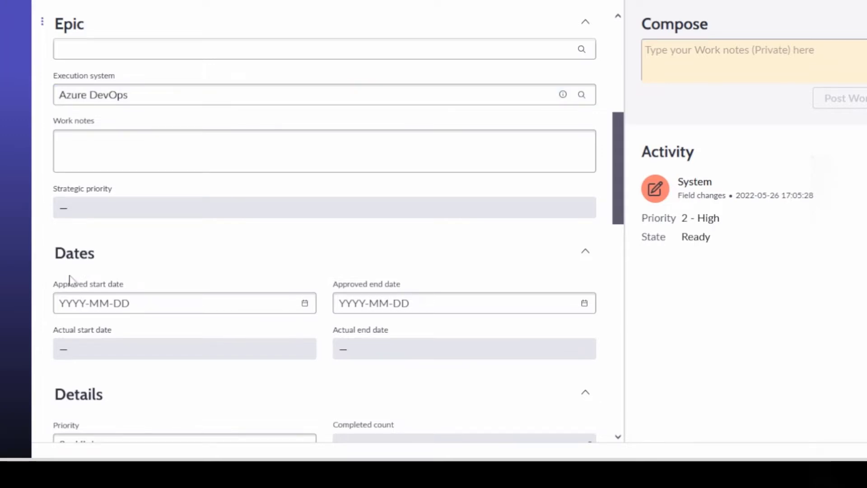
{"action": "mouse_move", "coordinate": [149, 269]}
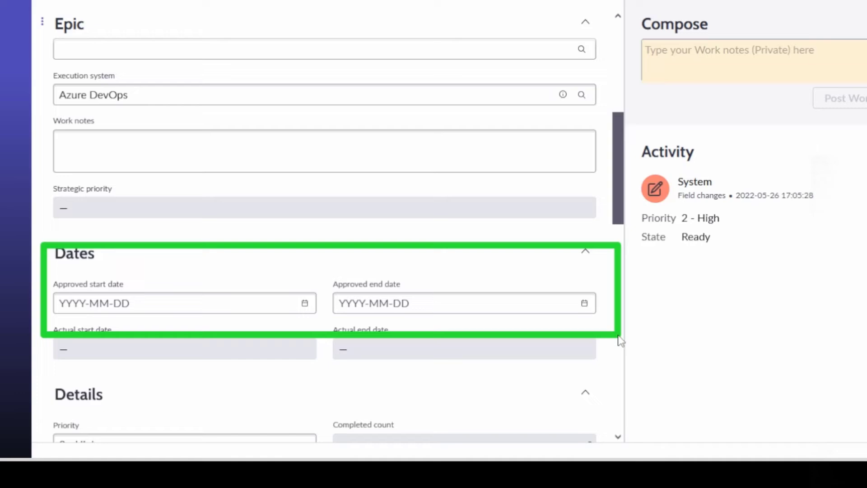
{"action": "mouse_move", "coordinate": [306, 305]}
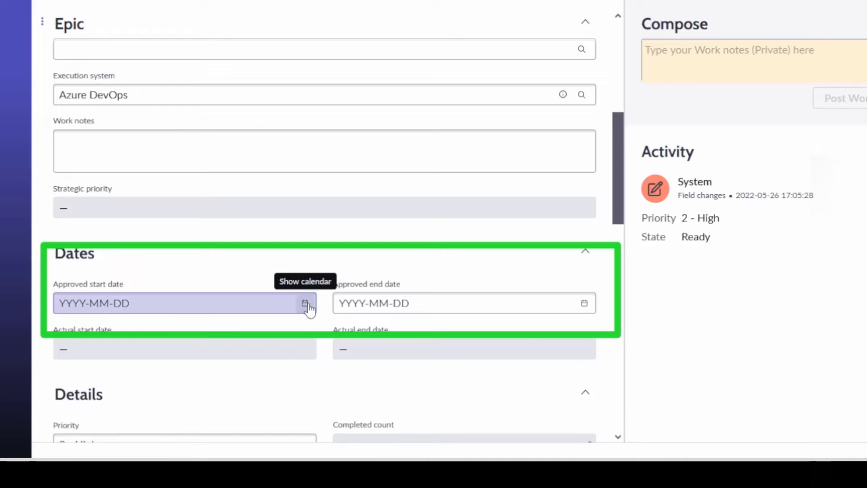
{"action": "left_click", "coordinate": [305, 304]}
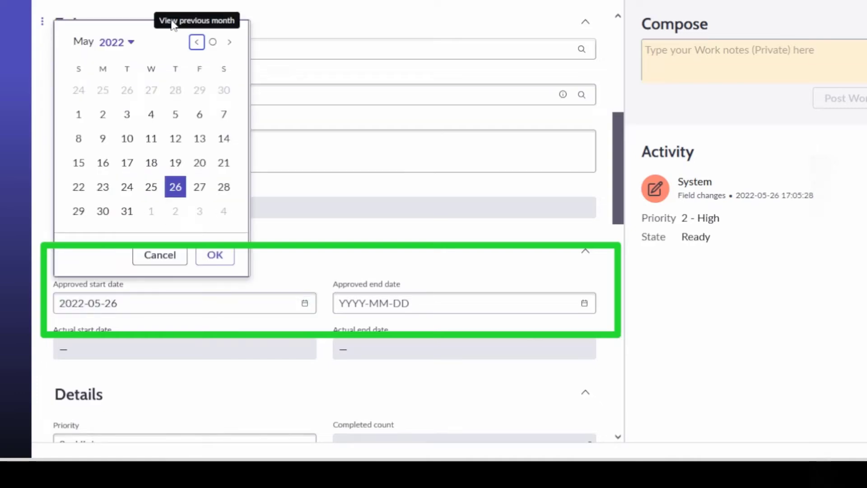
{"action": "left_click", "coordinate": [229, 42]}
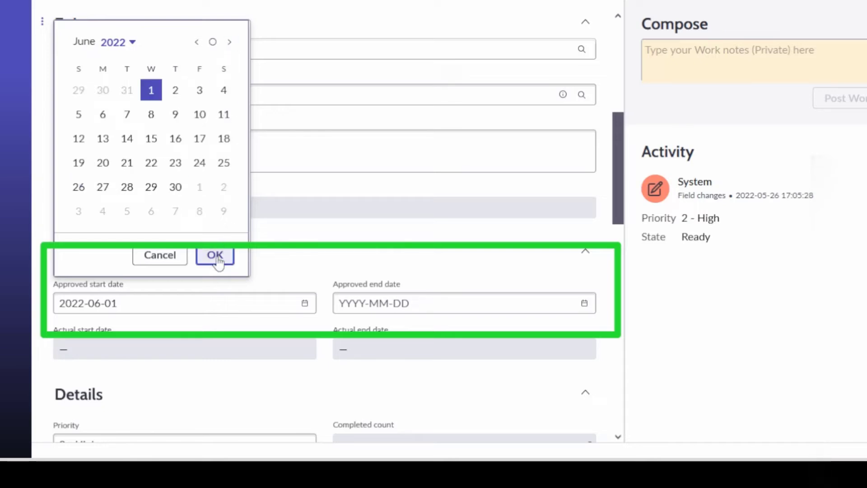
{"action": "left_click", "coordinate": [215, 255]}
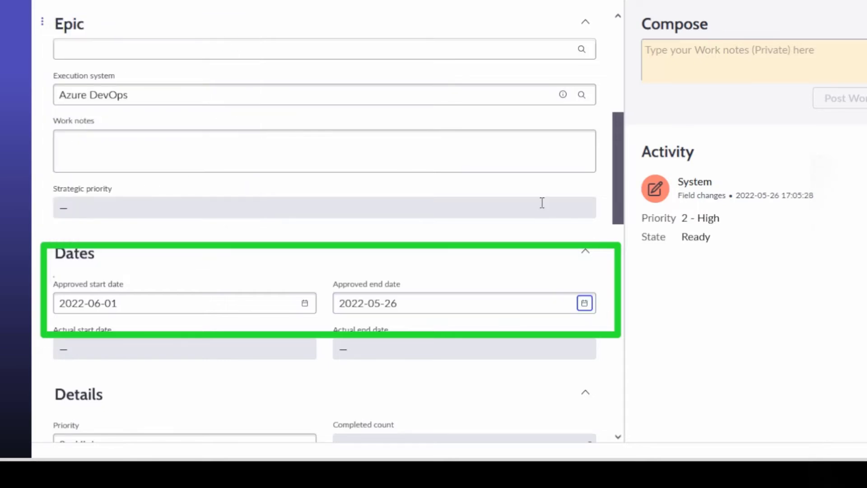
{"action": "left_click", "coordinate": [584, 303]}
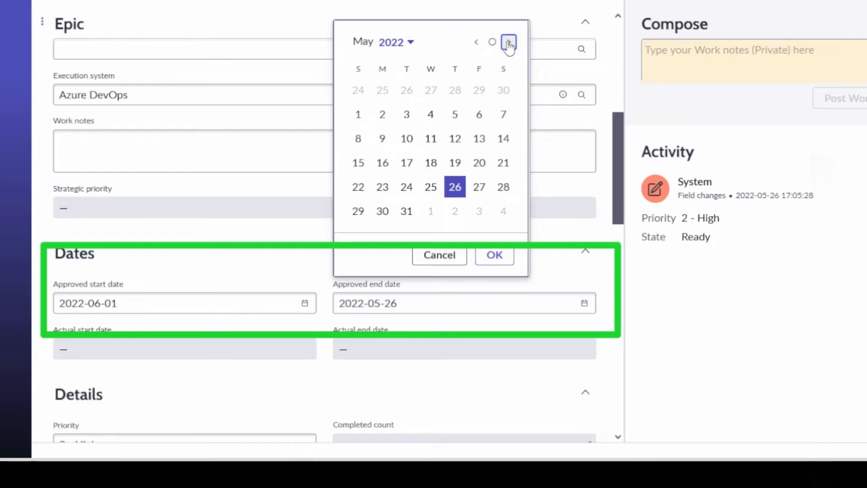
{"action": "left_click", "coordinate": [508, 43]}
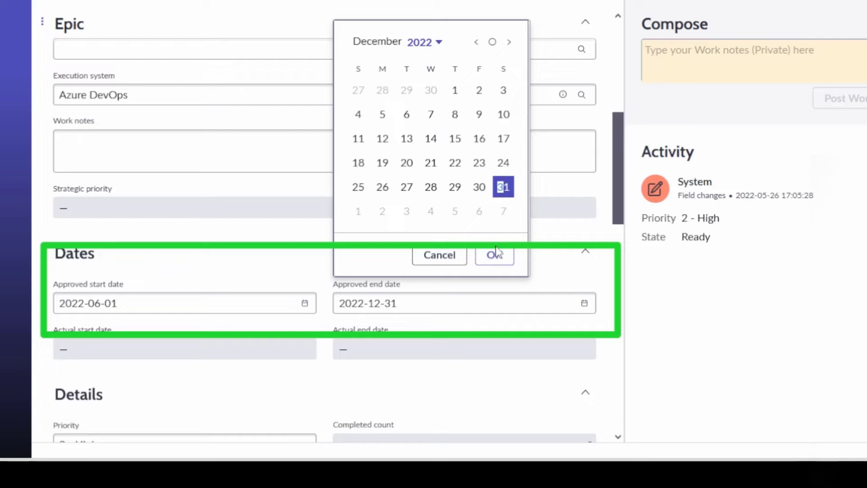
{"action": "left_click", "coordinate": [494, 254]}
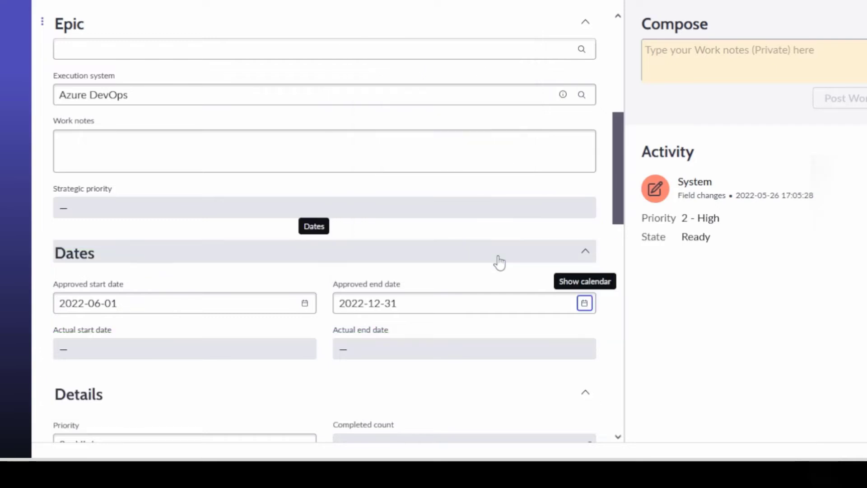
- Set the planning state to Prioritized and save the epic
{"action": "scroll", "scroll_direction": "up", "scroll_amount": 3}
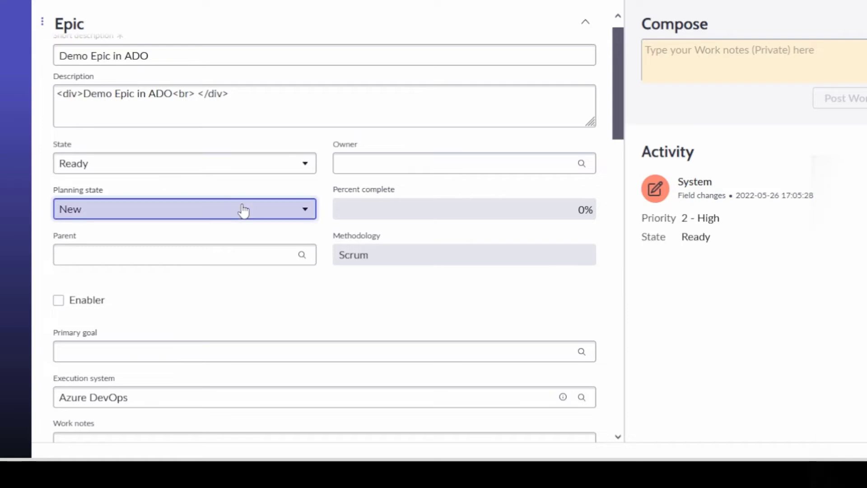
{"action": "left_click", "coordinate": [184, 209]}
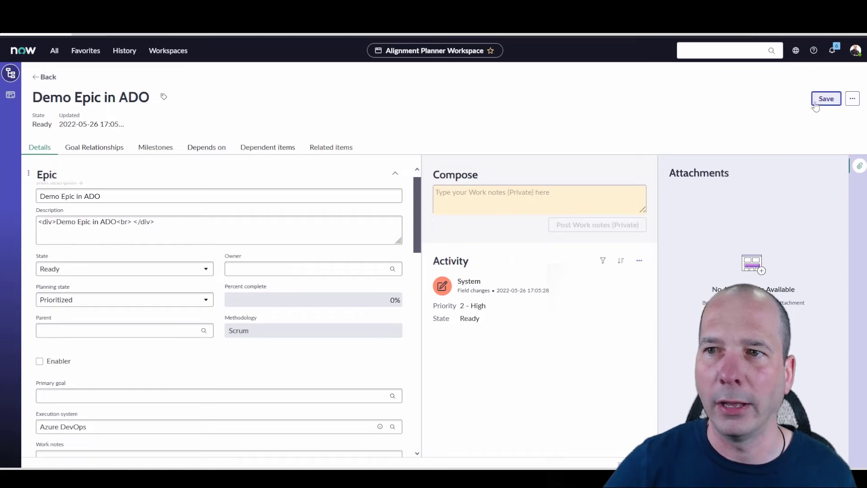
{"action": "left_click", "coordinate": [826, 98]}
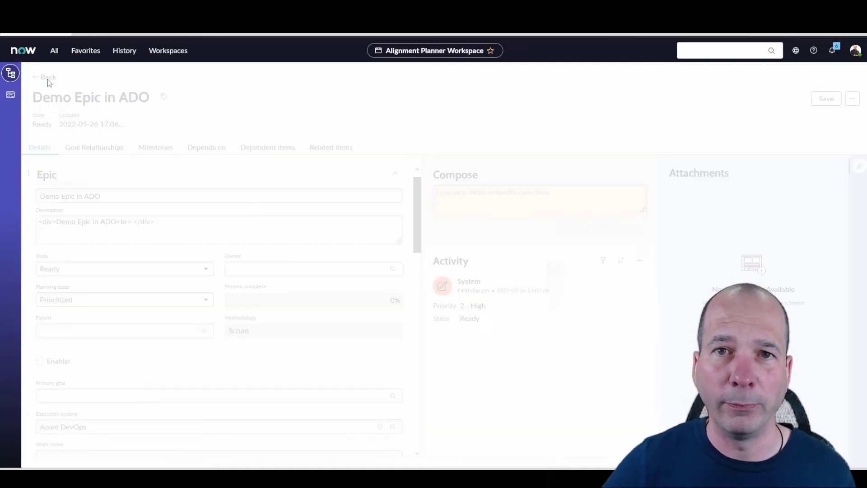
- Go back to the Product Development backlog showing Demo Epic in ADO as Prioritized
{"action": "left_click", "coordinate": [44, 77]}
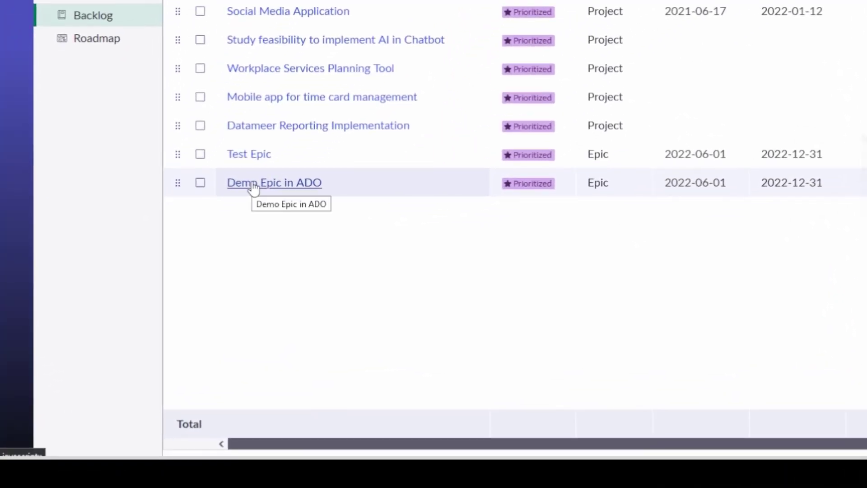
{"action": "mouse_move", "coordinate": [582, 198]}
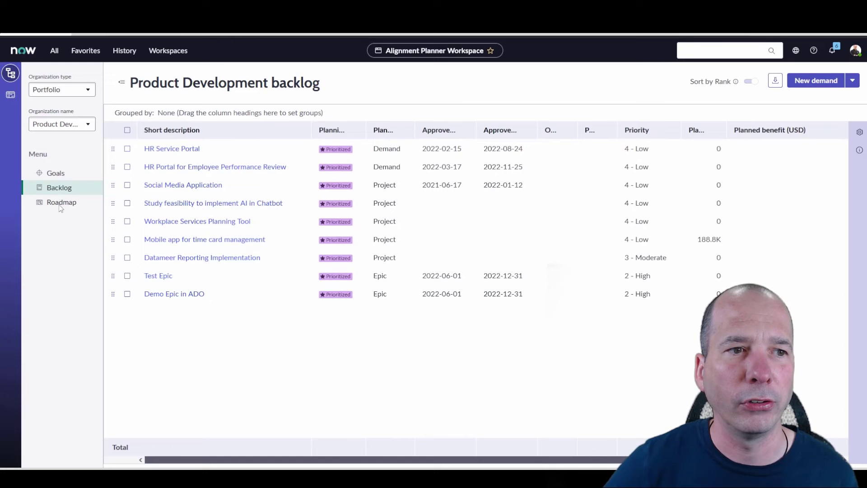
{"action": "left_click", "coordinate": [62, 202]}
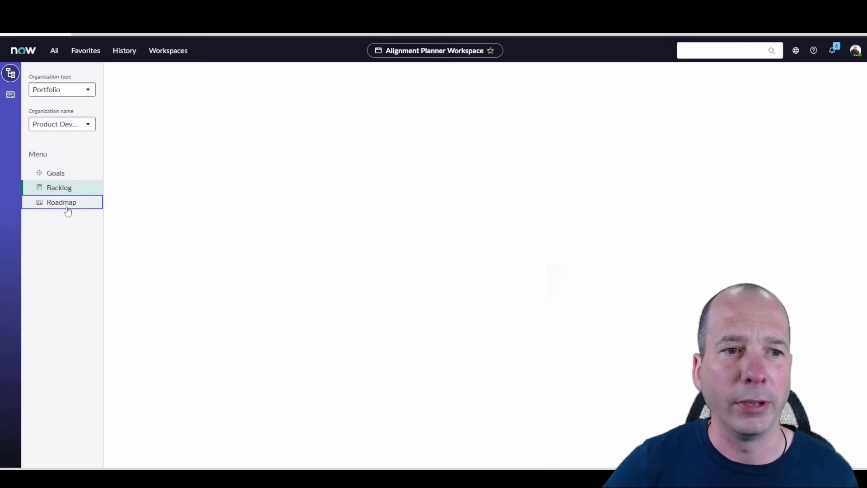
- Show the roadmap and reveal Demo Epic in ADO's 2022-06-01 to 2022-12-31 date popup
{"action": "left_click", "coordinate": [61, 202]}
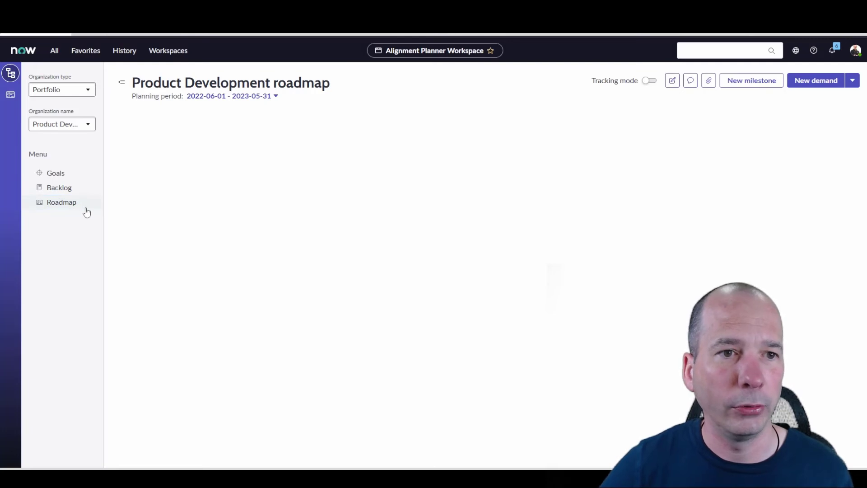
{"action": "left_click", "coordinate": [62, 201]}
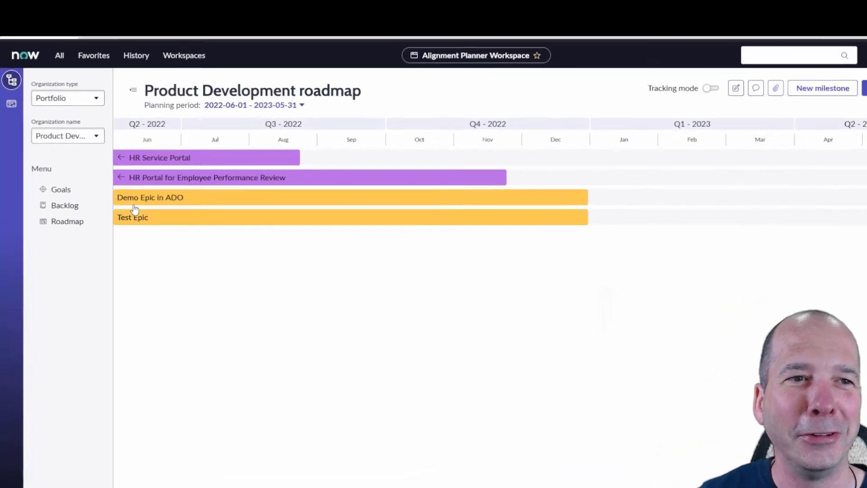
{"action": "left_click", "coordinate": [150, 197]}
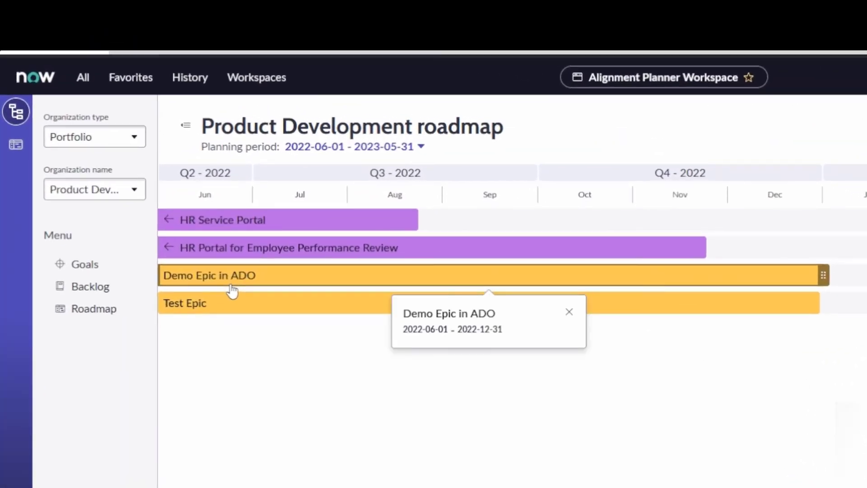